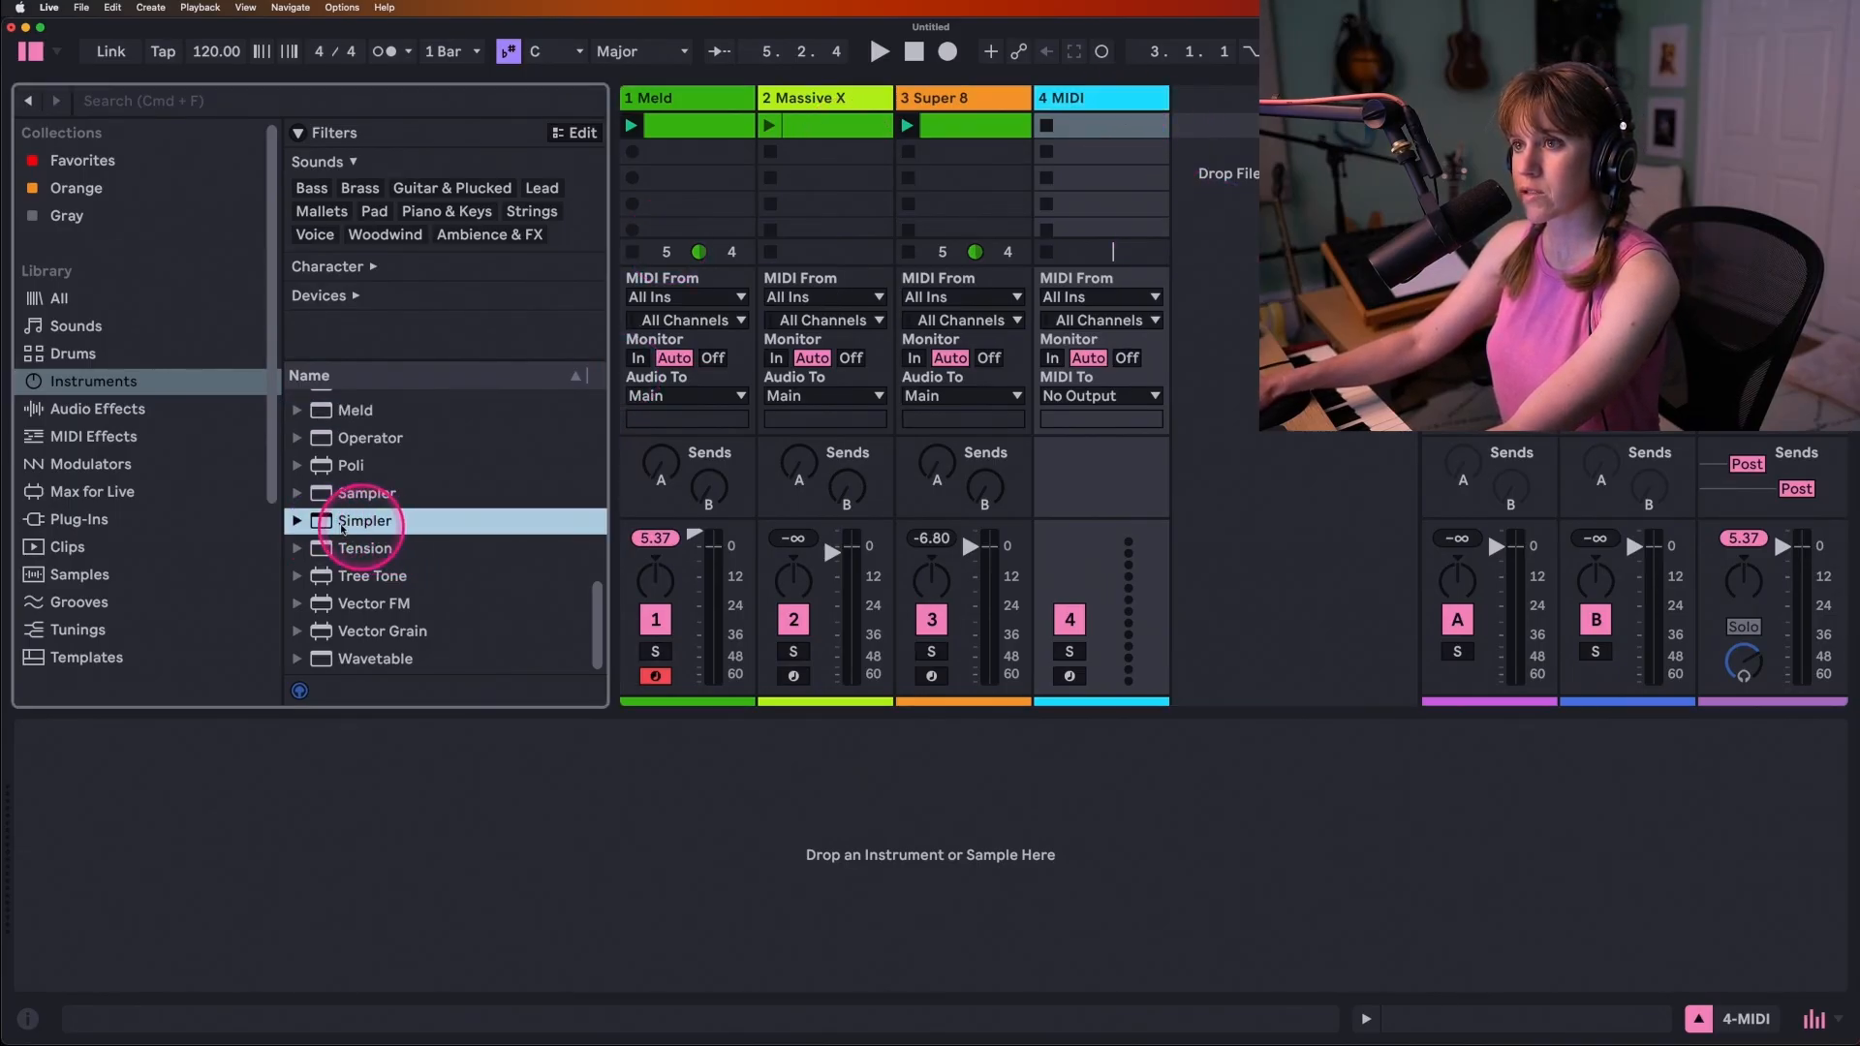
Step: Load a Simpler instrument onto track 4
double_click(365, 521)
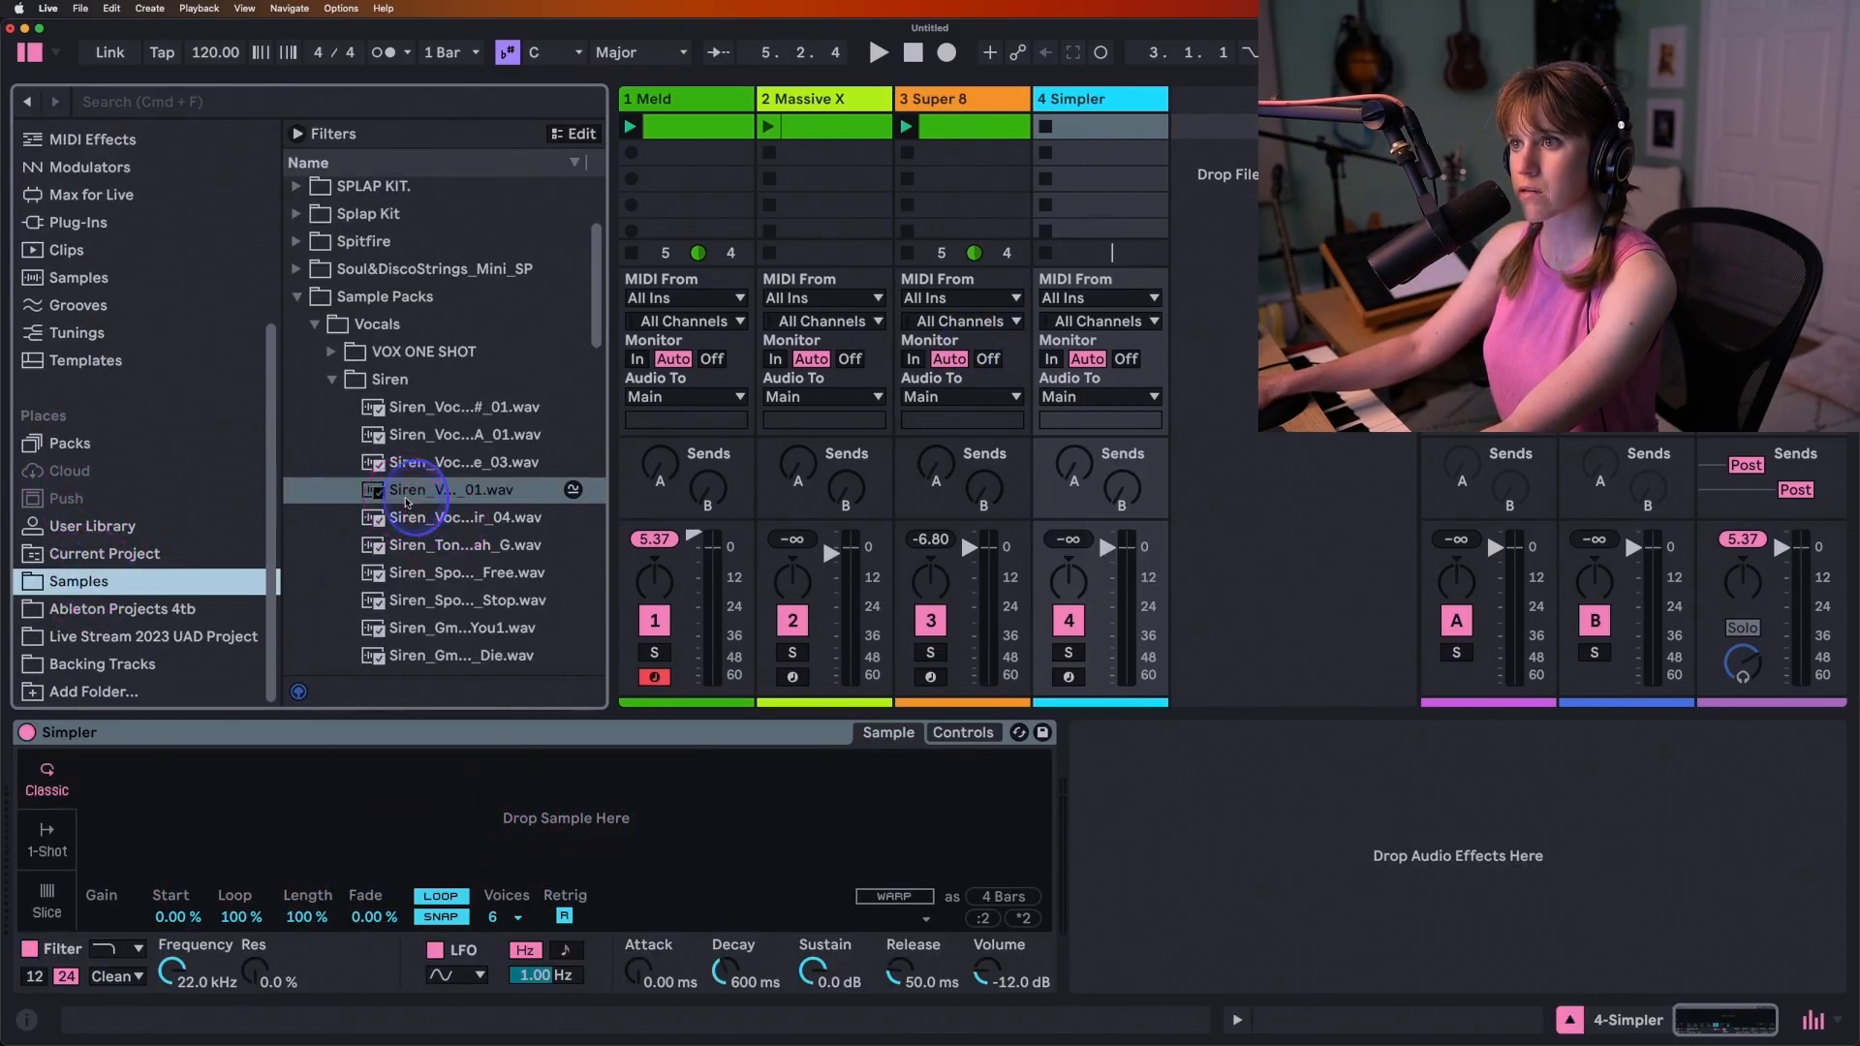
Step: Drag Siren_VocalFX_Blur_D#_01.wav into track 4's Simpler drop area
click(444, 490)
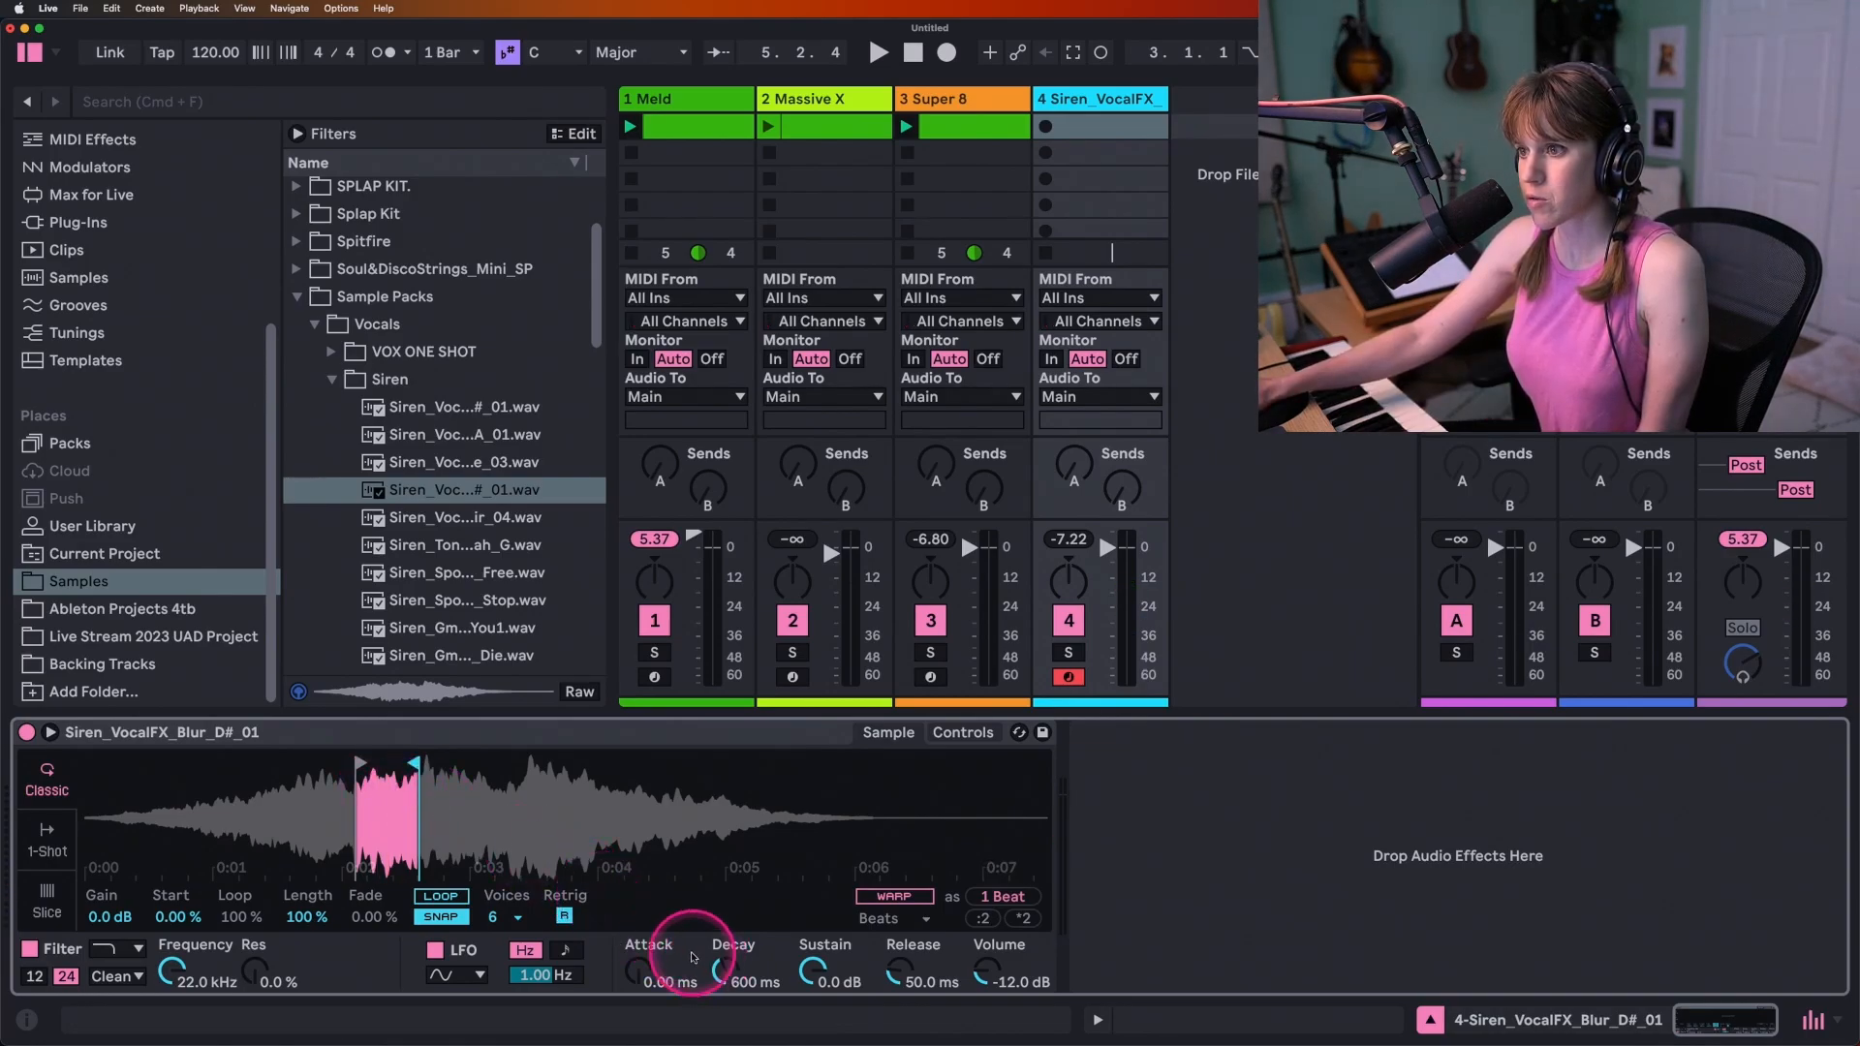
mouse_move(843, 989)
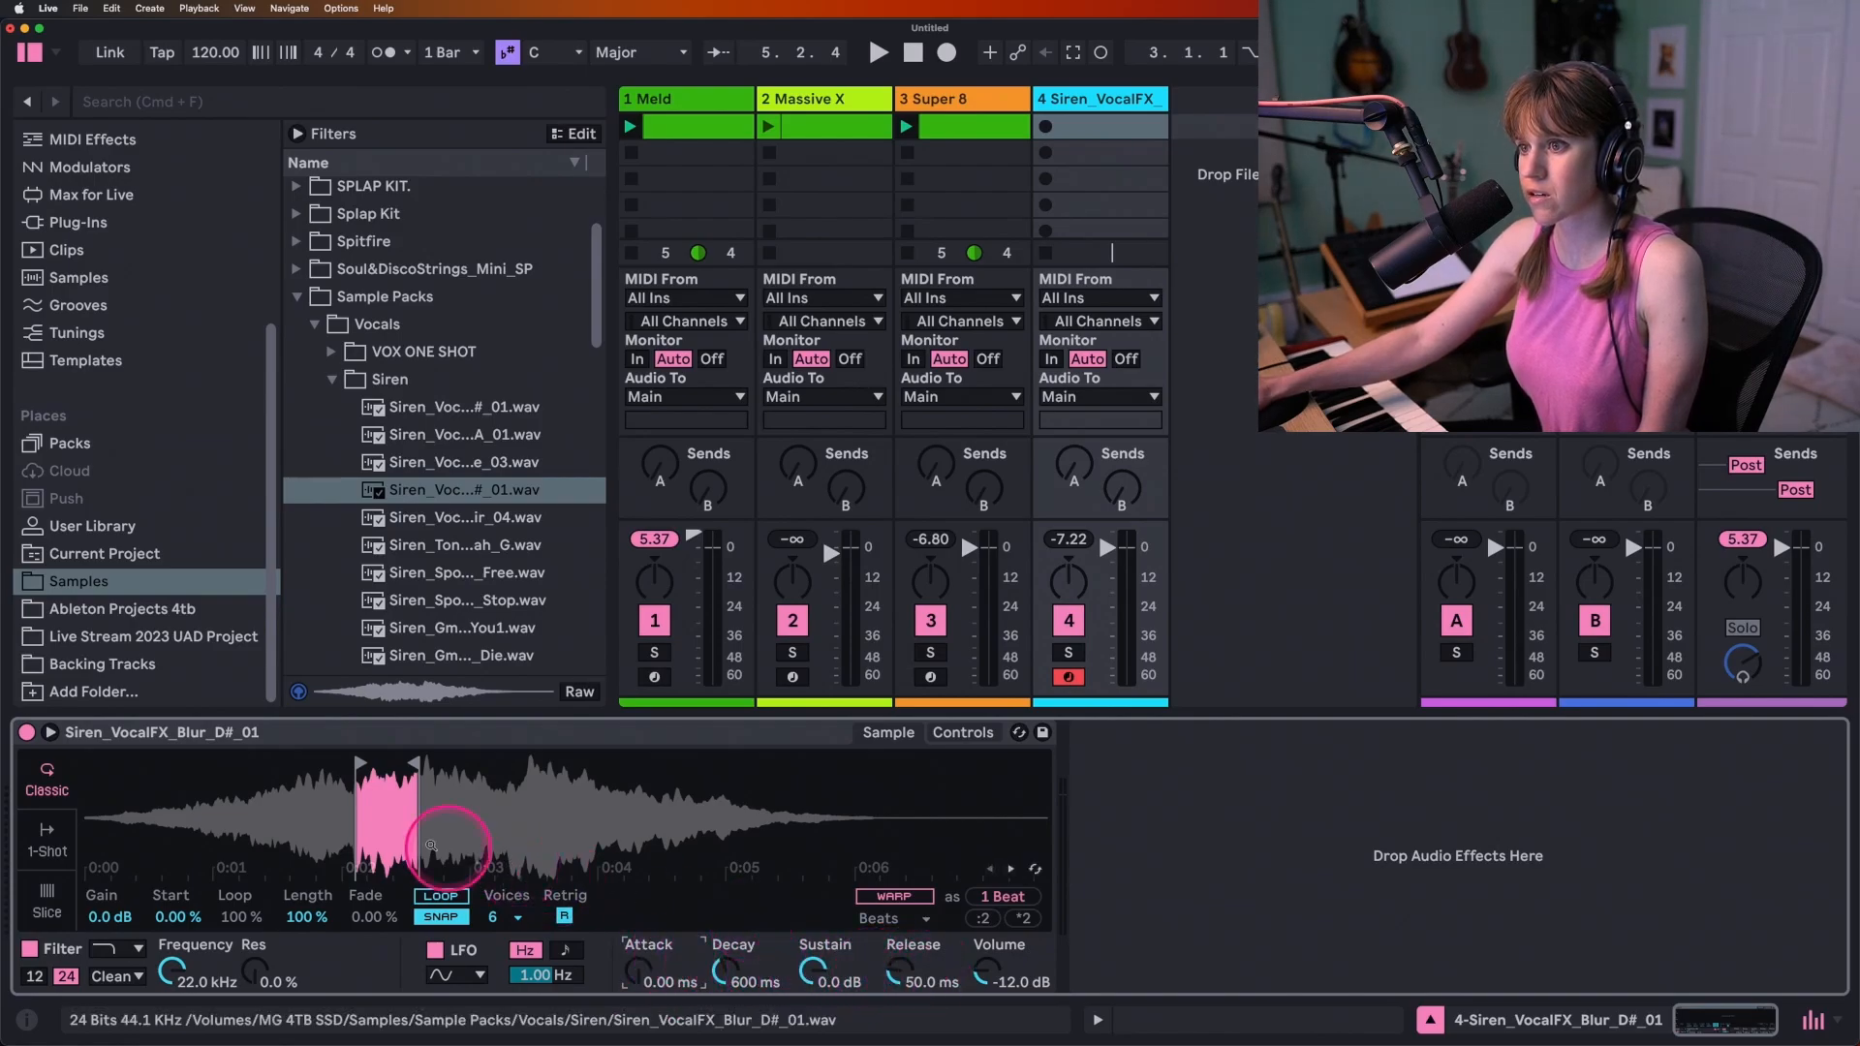
drag(433, 819, 469, 771)
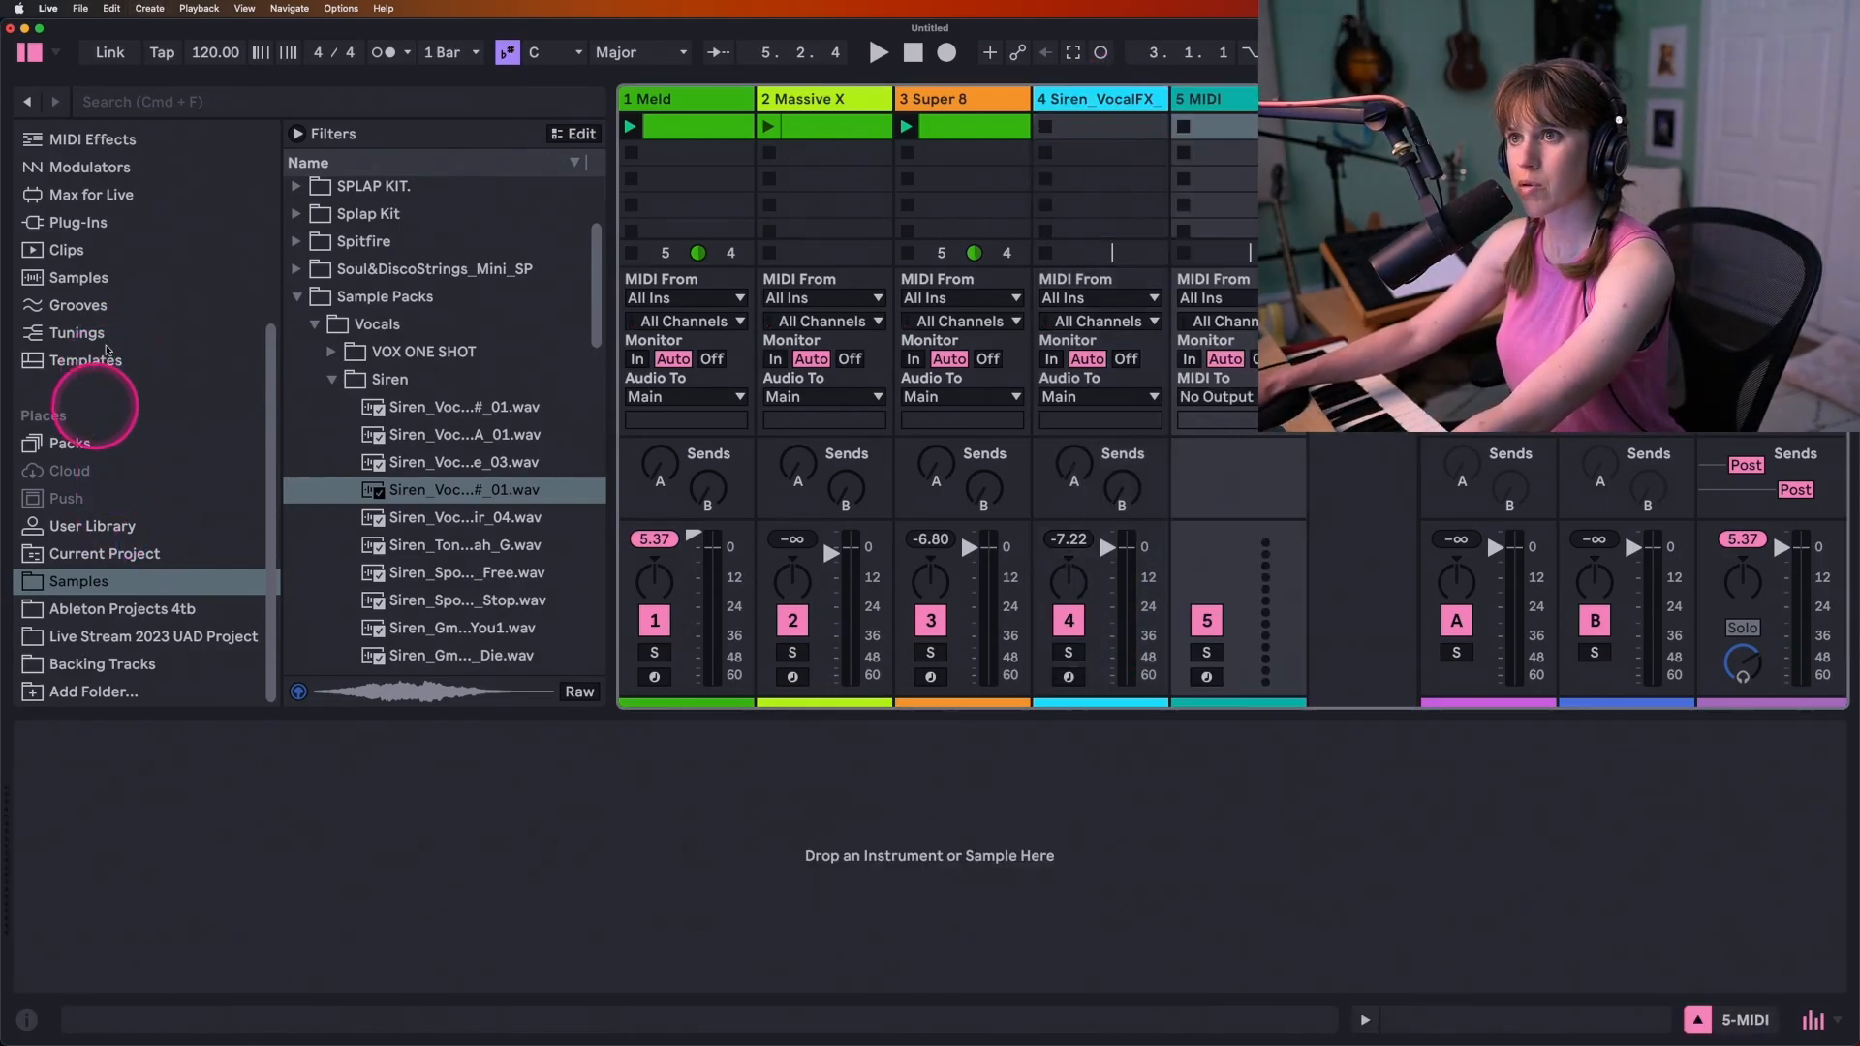
Step: Search 'granulat', load Granulator III onto track 5, and clear the search
text(granulat)
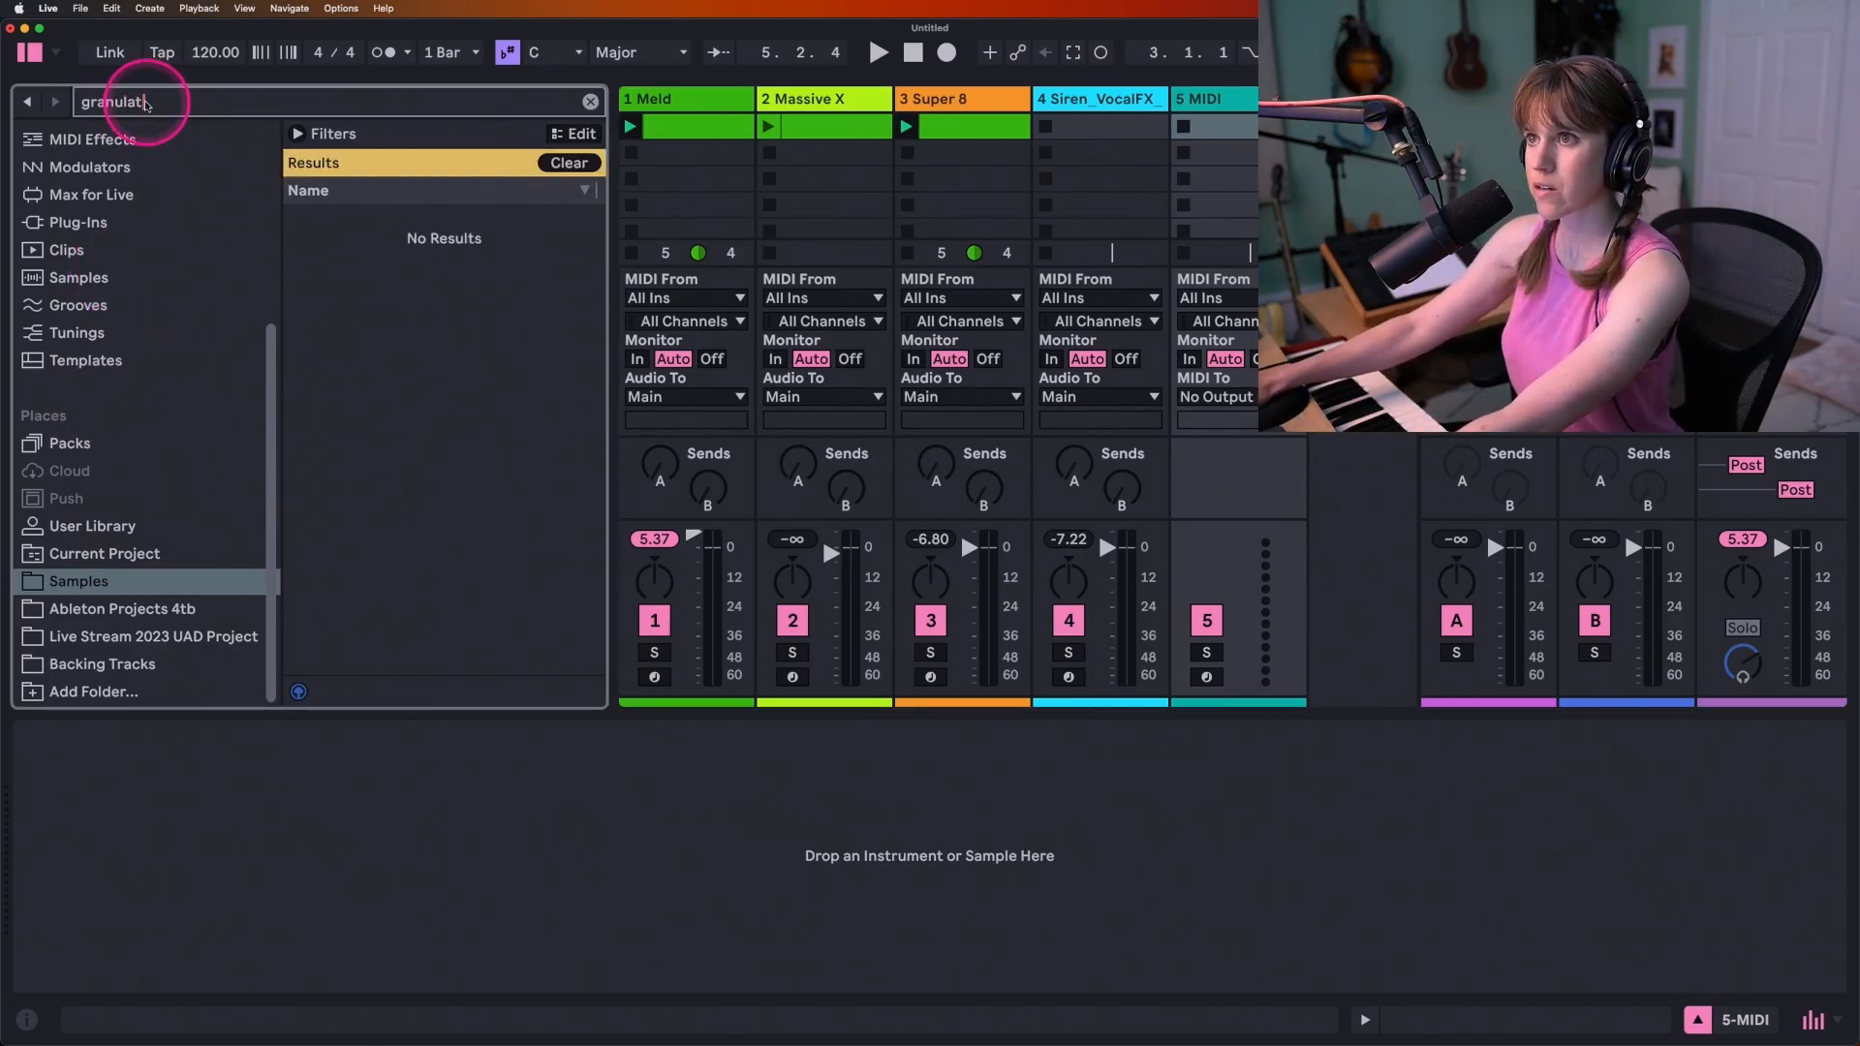
double_click(383, 536)
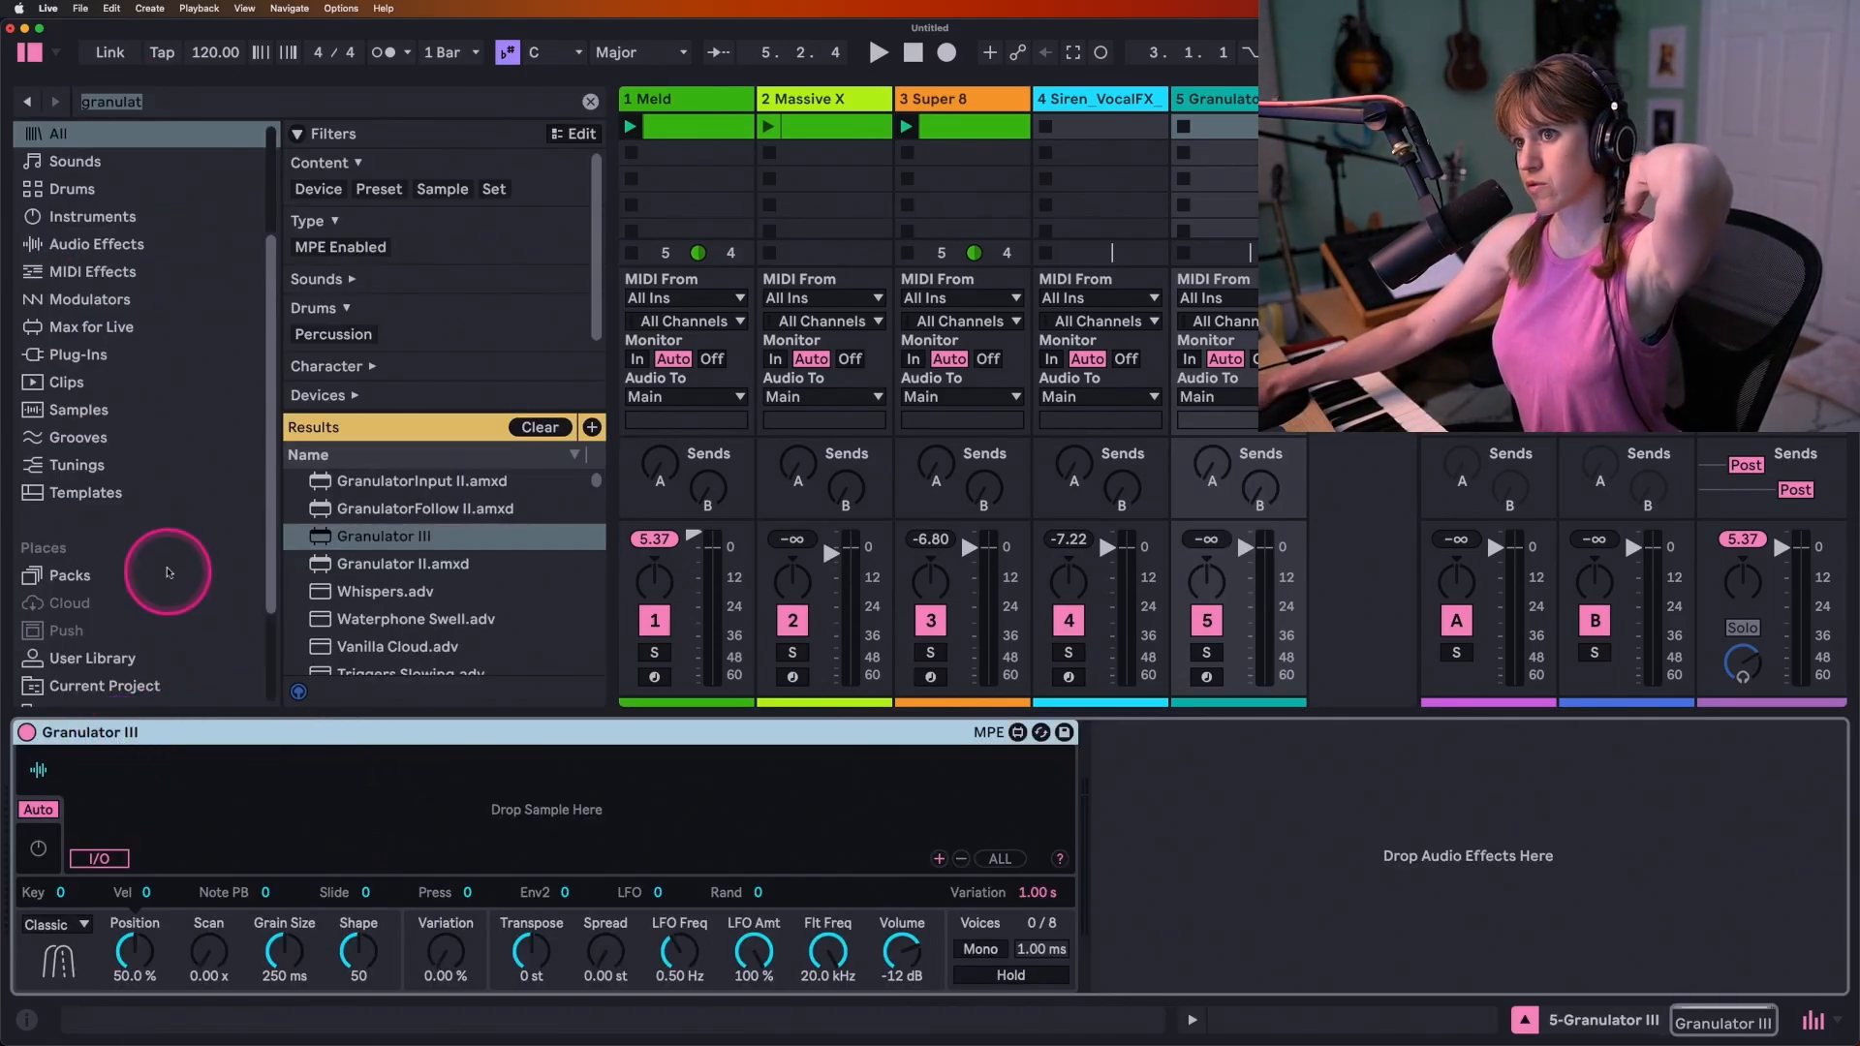
click(77, 612)
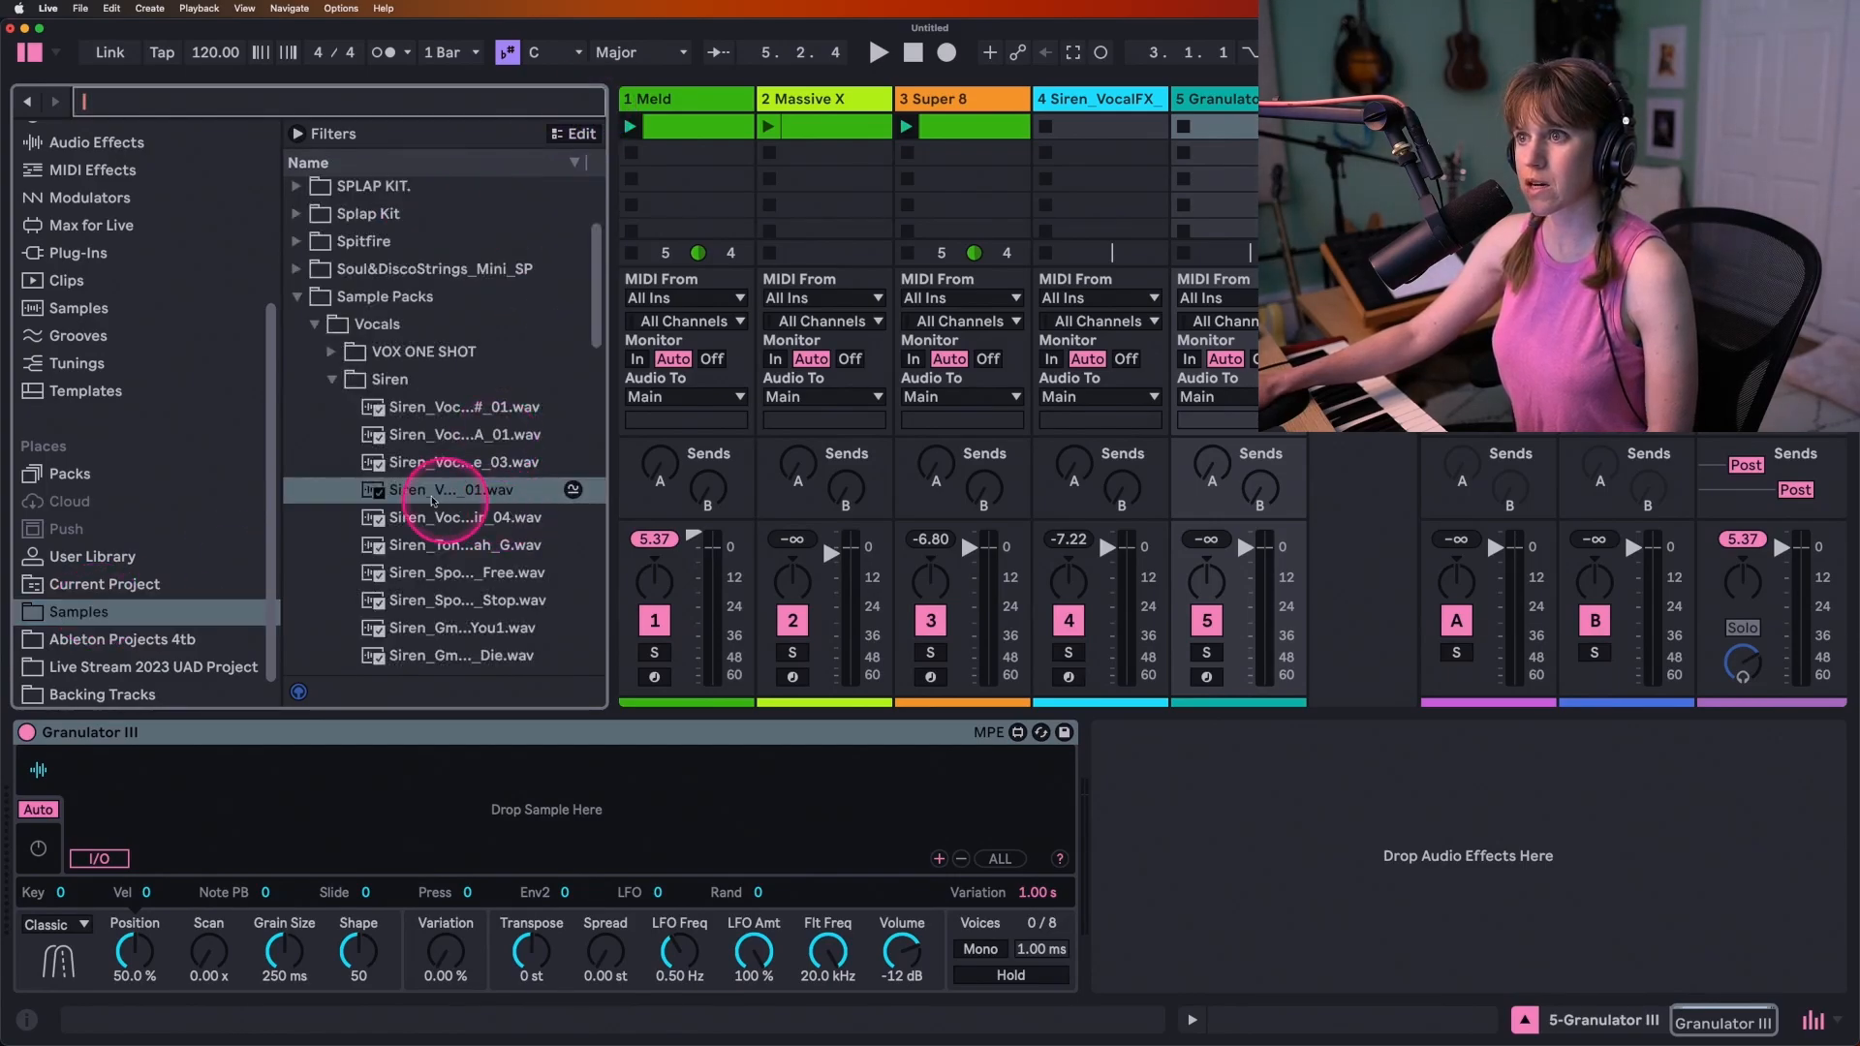
Step: Load Siren_VocalFX_Blur_D#_01 into Granulator III and set grain position to 35.6%
double_click(448, 491)
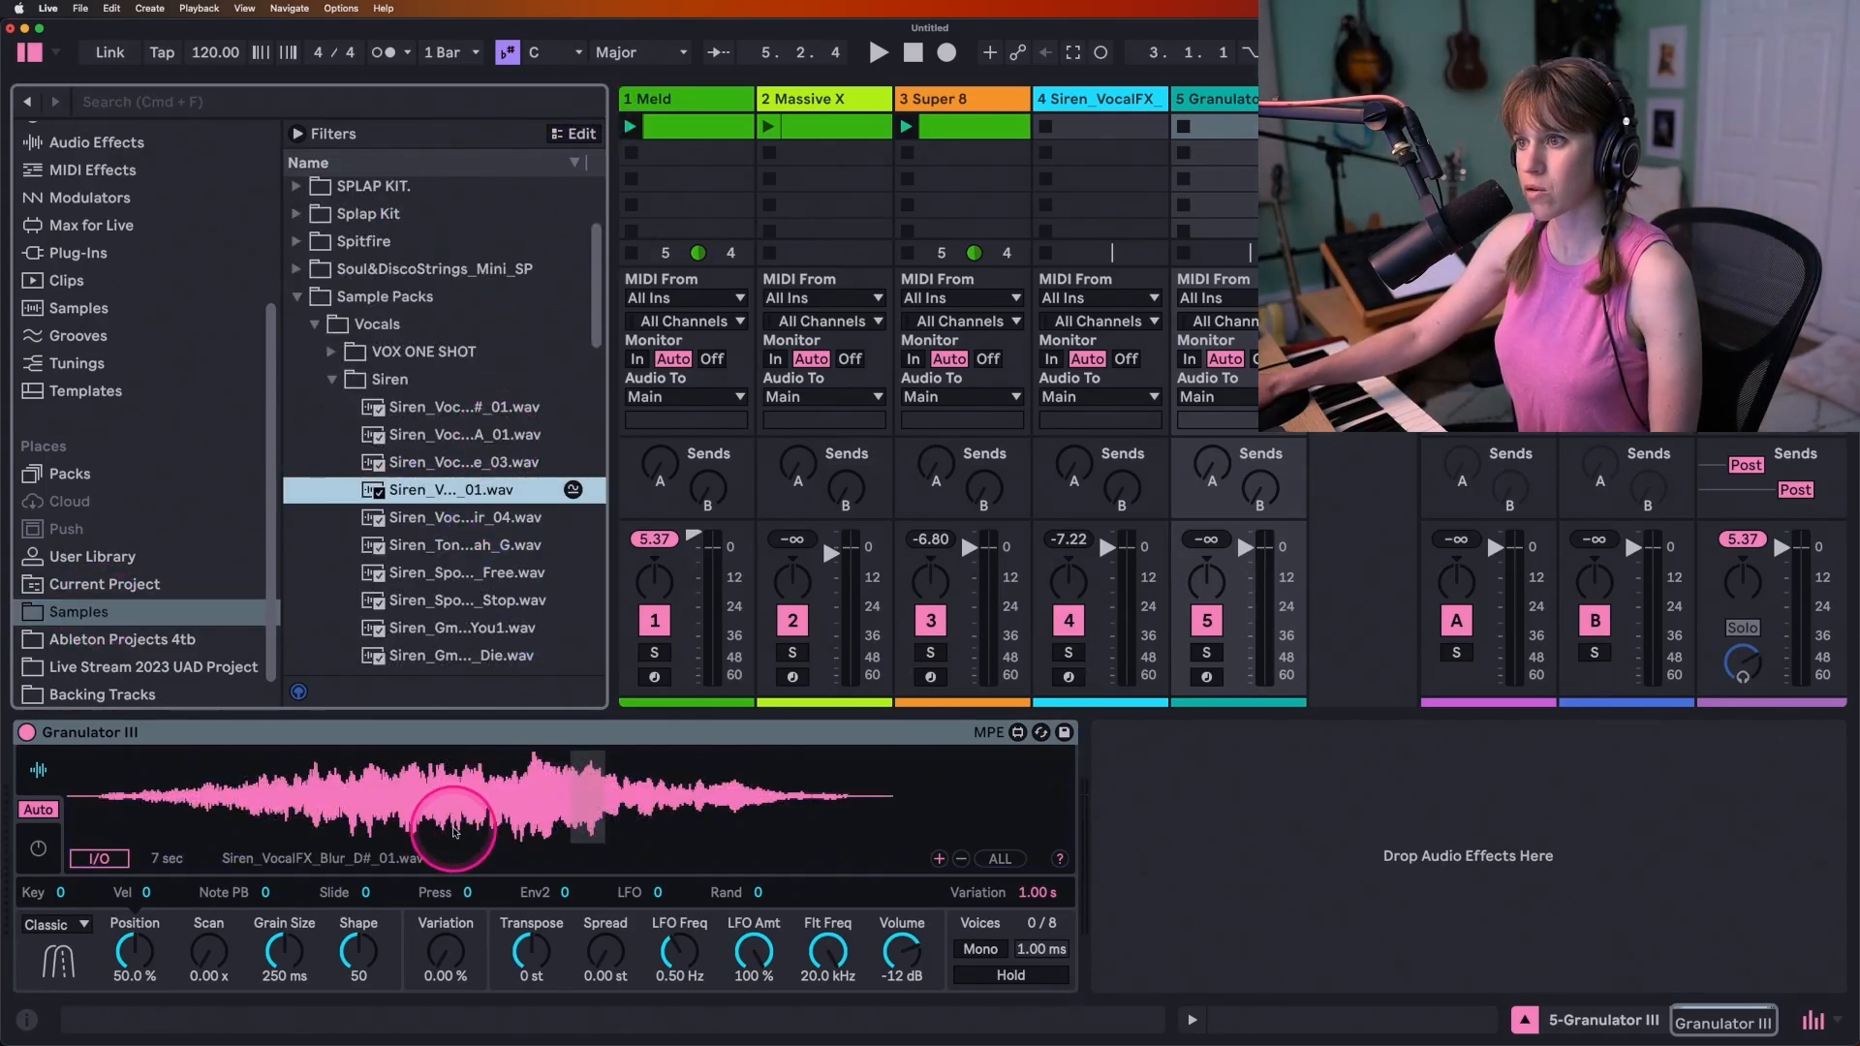
drag(451, 819, 598, 783)
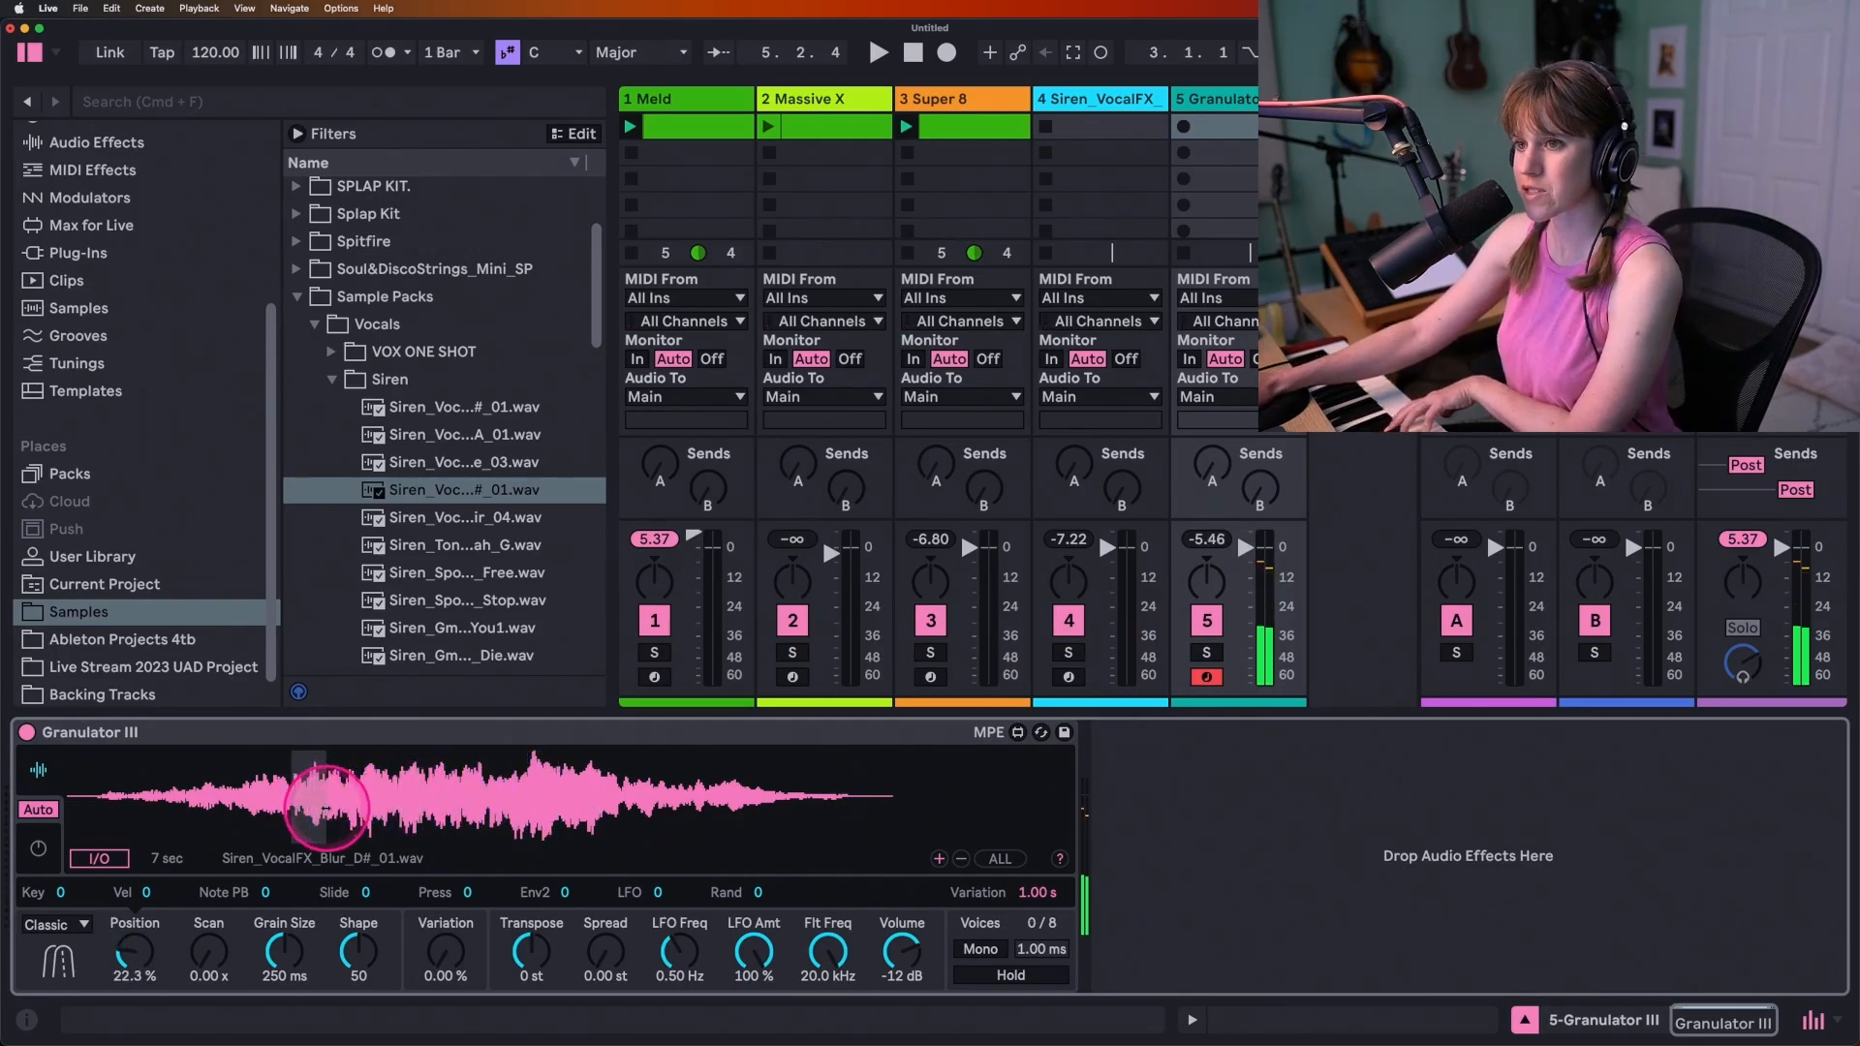
drag(321, 807, 385, 789)
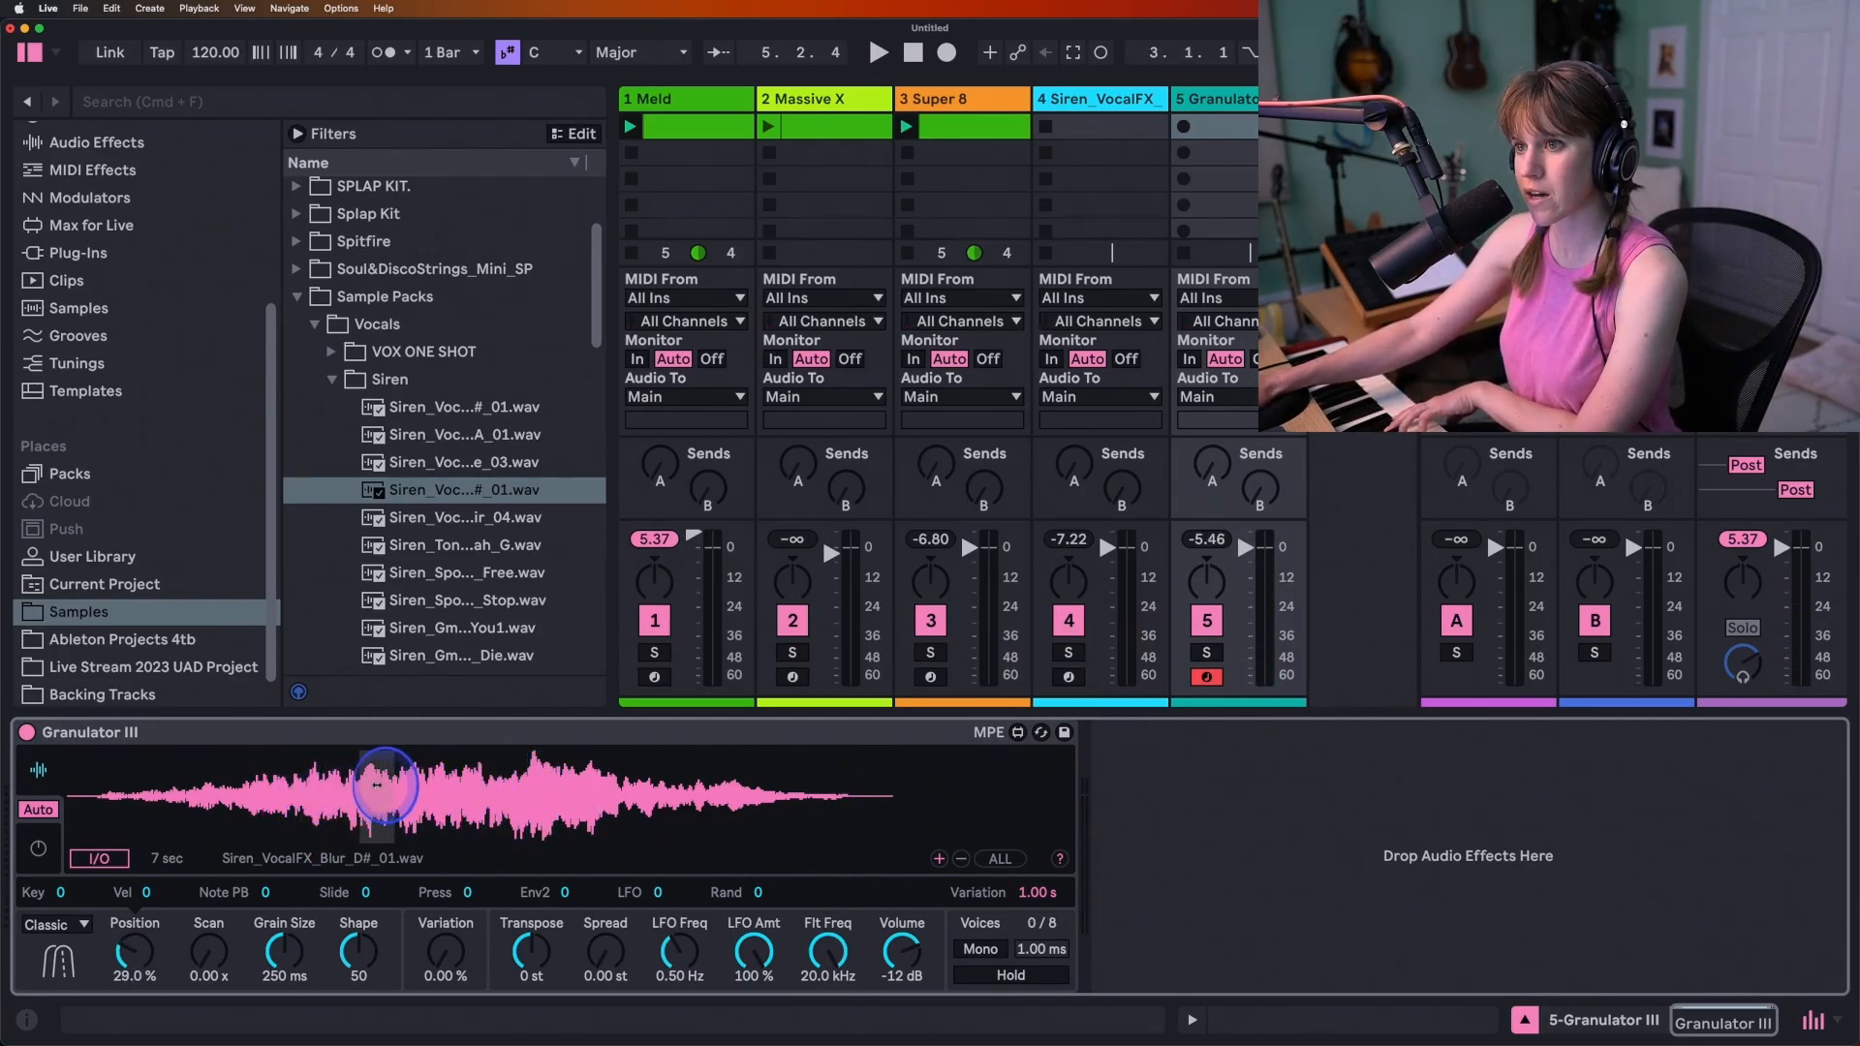
drag(134, 956, 154, 925)
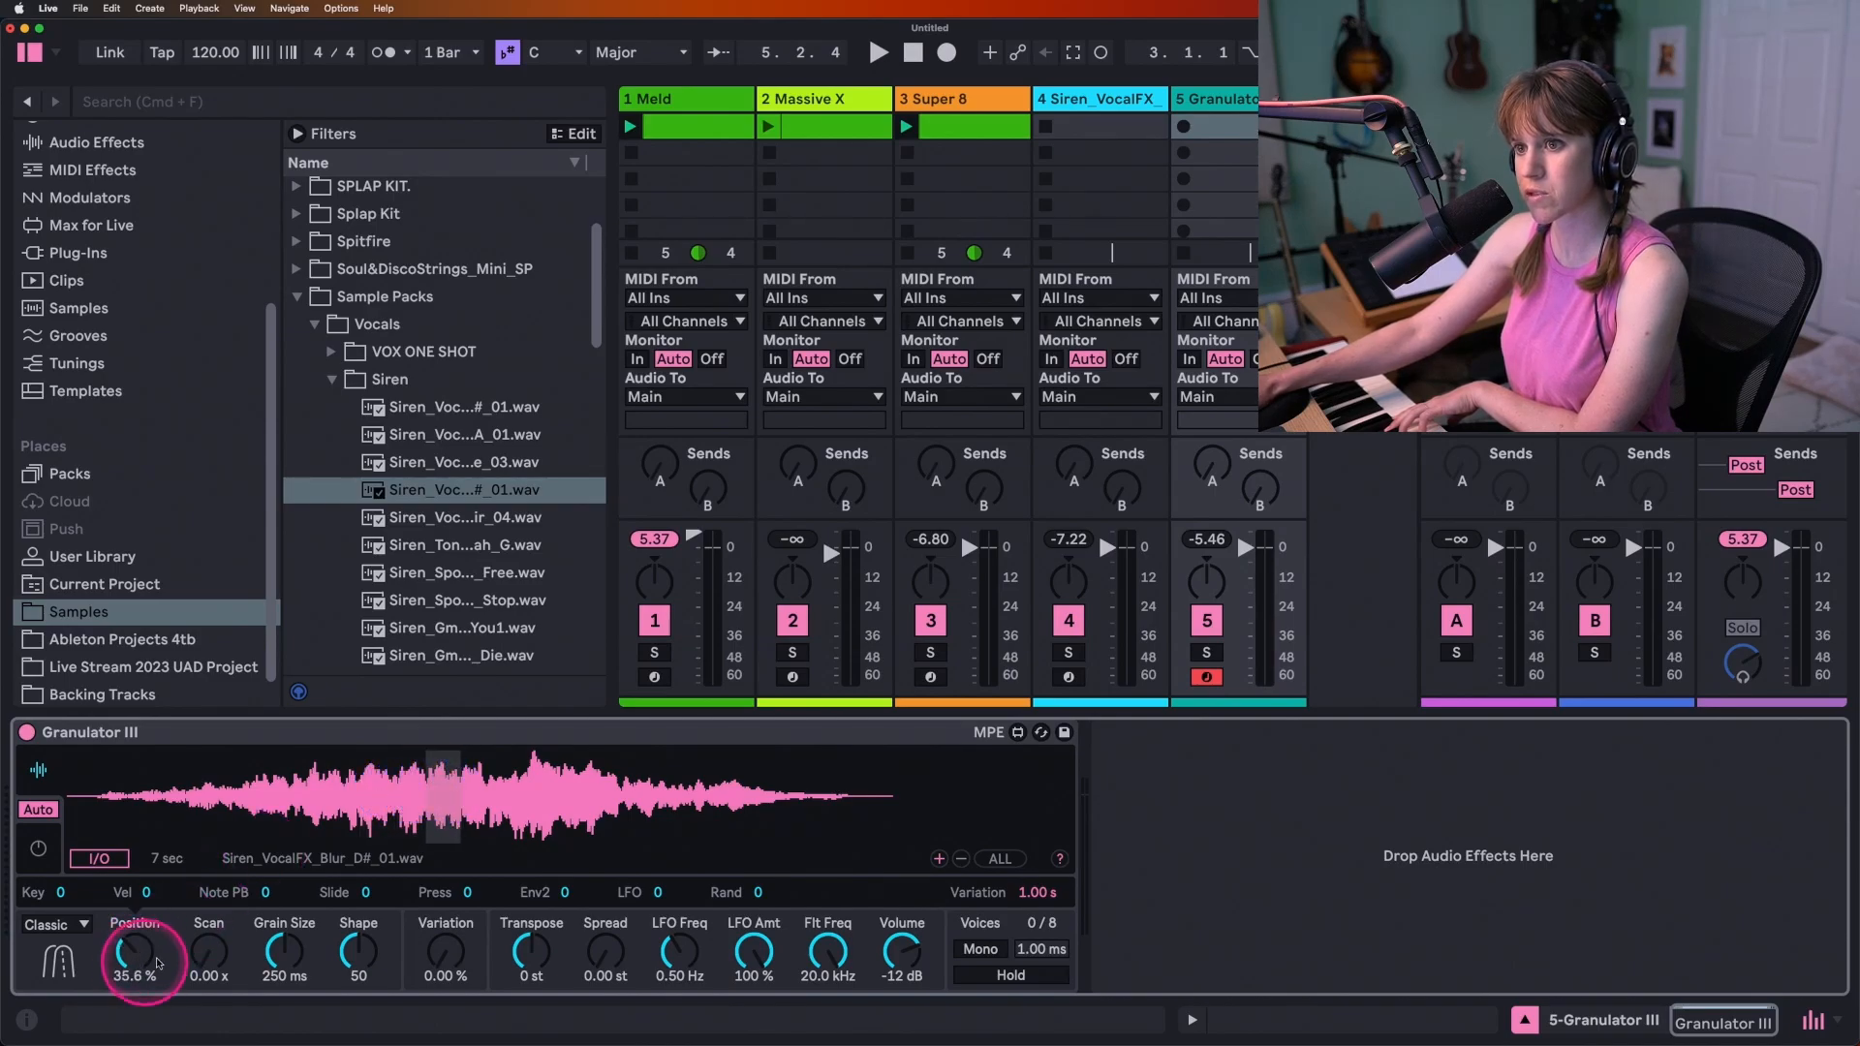